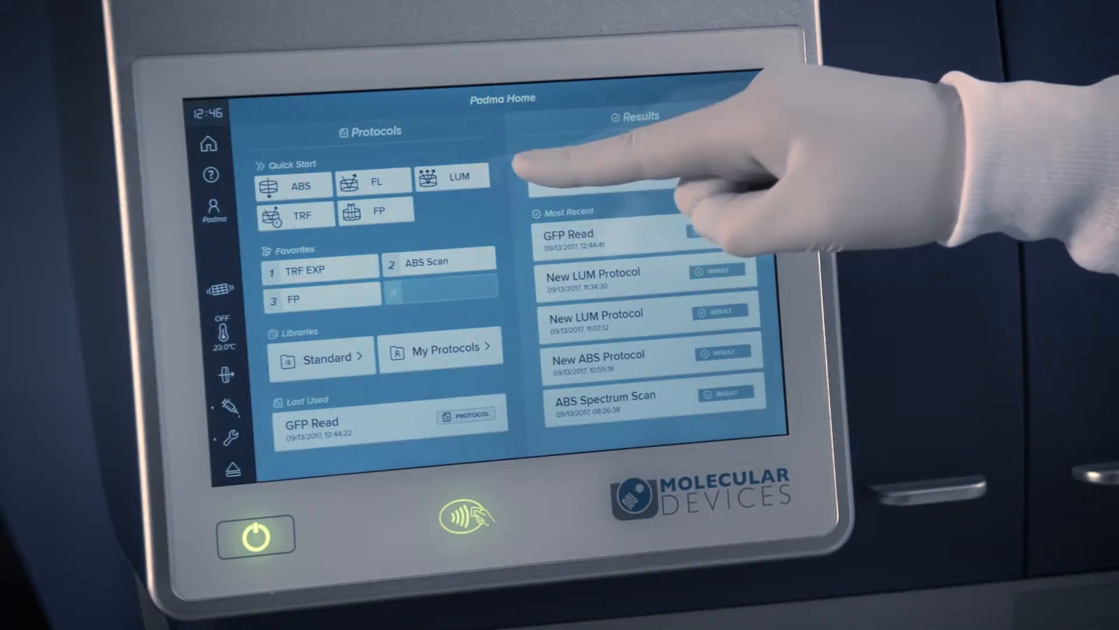
# - Browse the Standard protocol library pages, then show My Protocols with ABS Scan, FP, New ABS Protocol
pyautogui.click(593, 278)
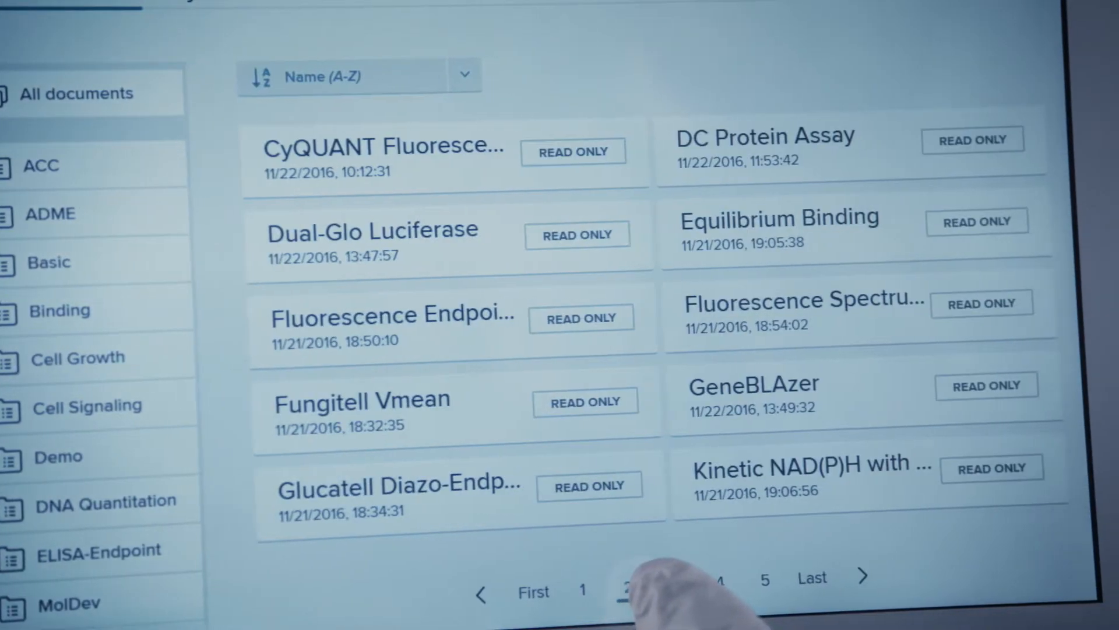
pyautogui.click(627, 585)
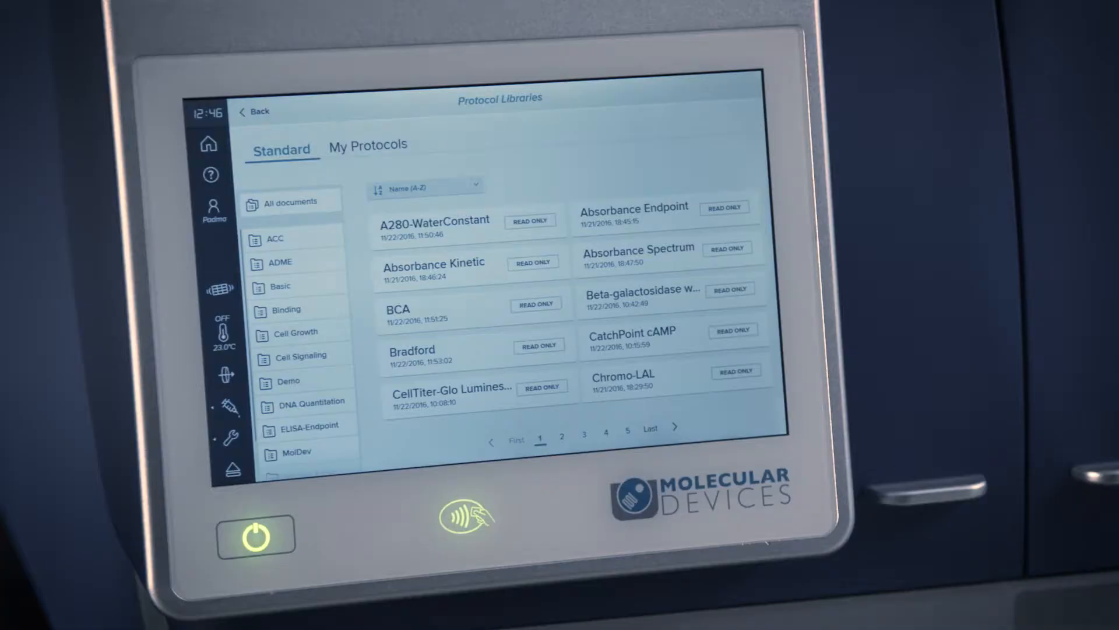
pyautogui.click(367, 145)
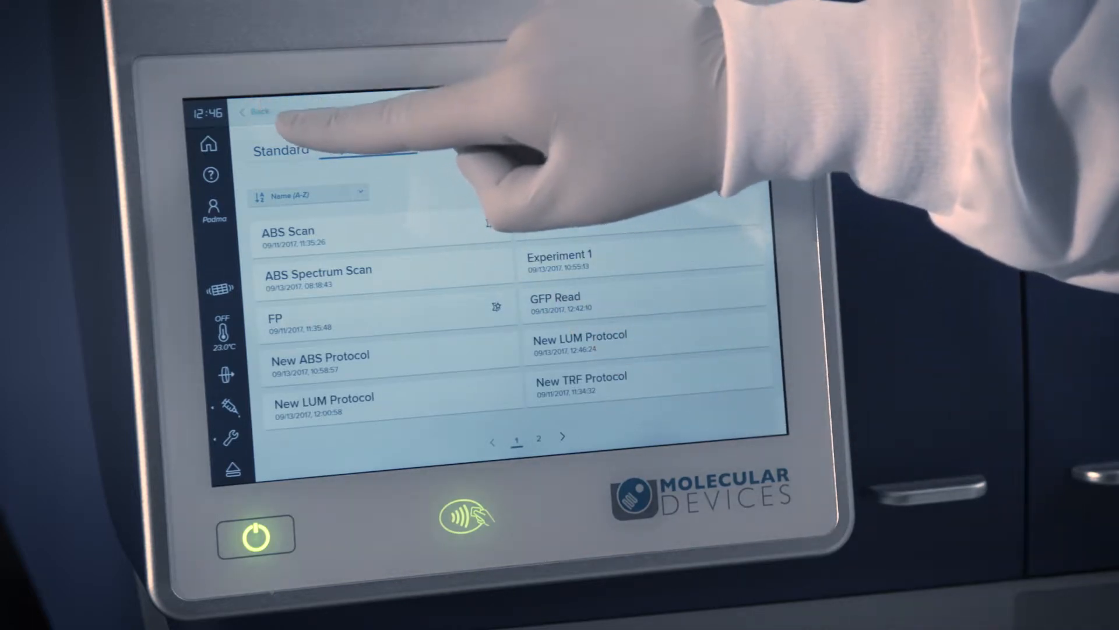
pyautogui.click(255, 112)
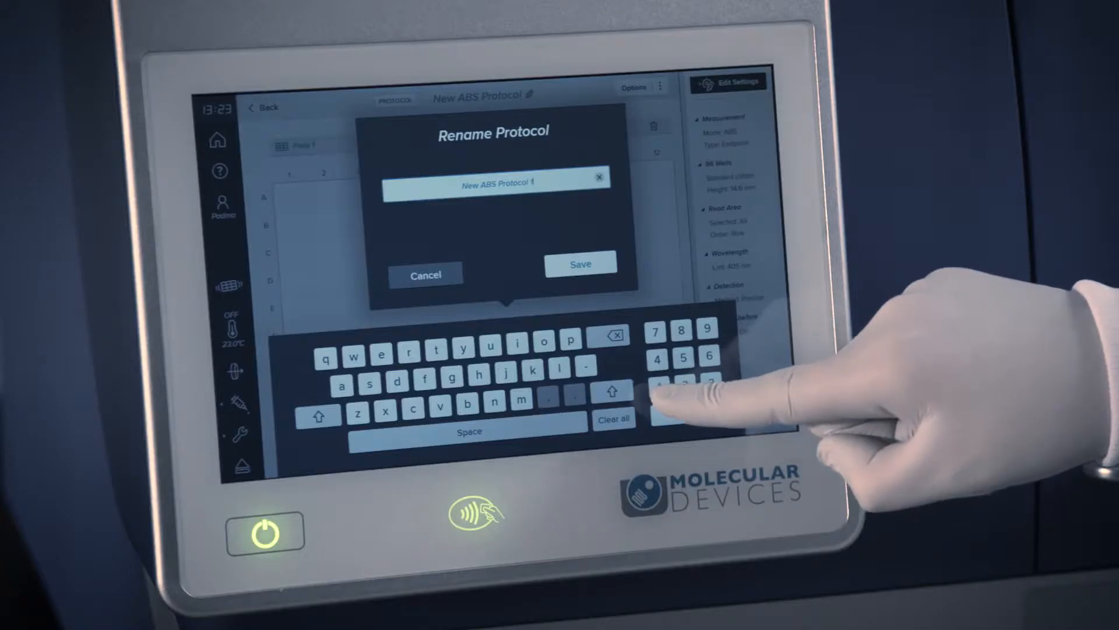
# - Keep the name 'New ABS Protocol 1' and enter its Read Mode / Type settings
pyautogui.click(580, 263)
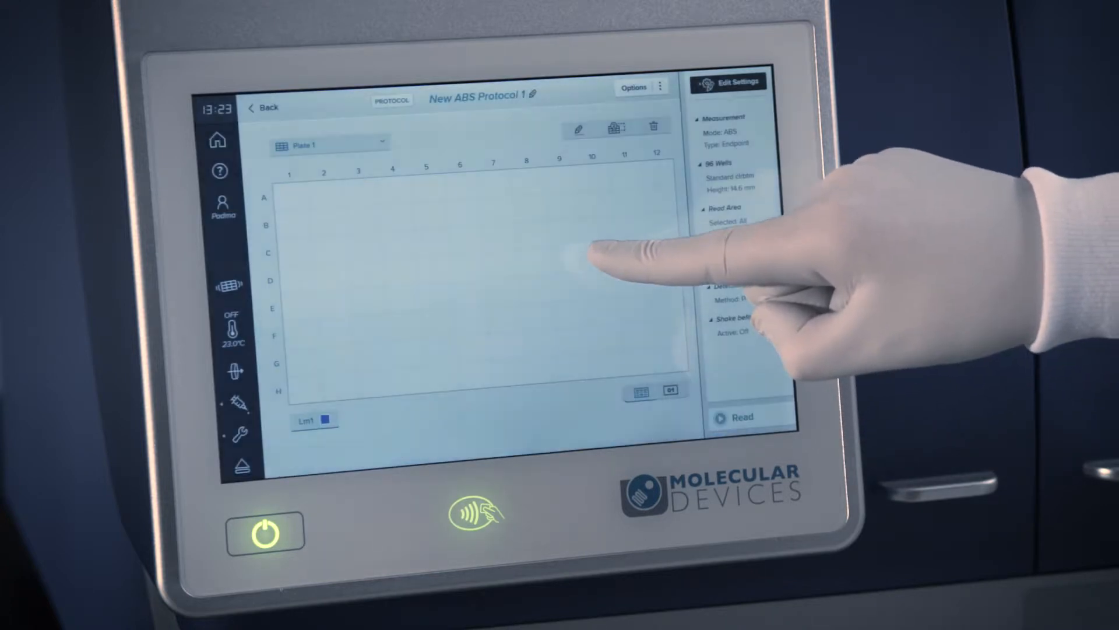
pyautogui.click(329, 146)
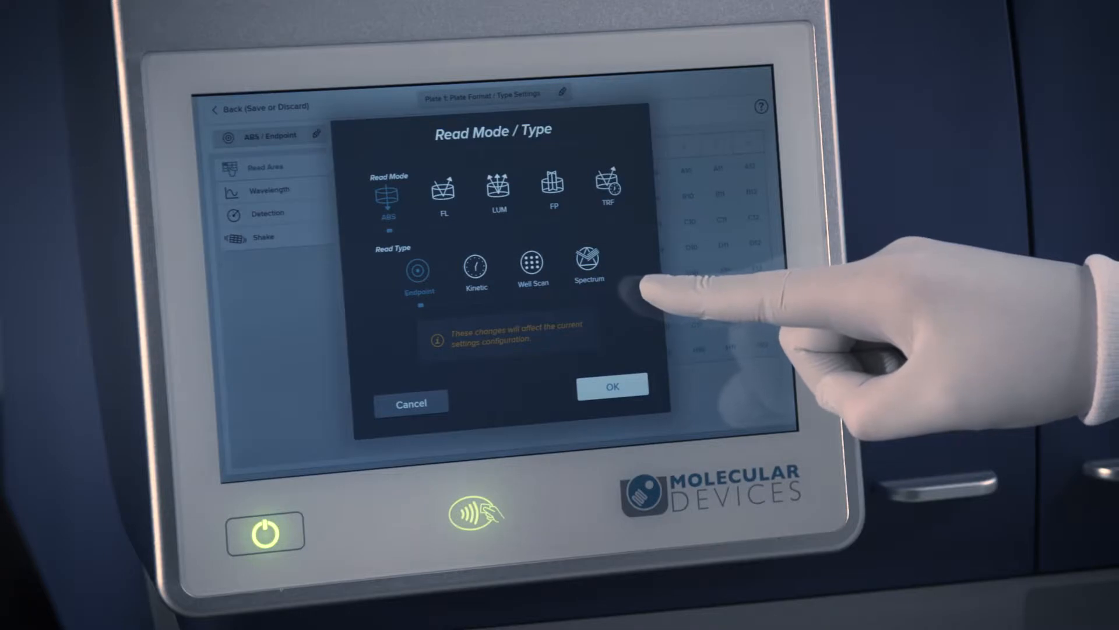
# - Confirm ABS Endpoint read type and review the 96-well standard plate format and lid toggle
pyautogui.click(612, 387)
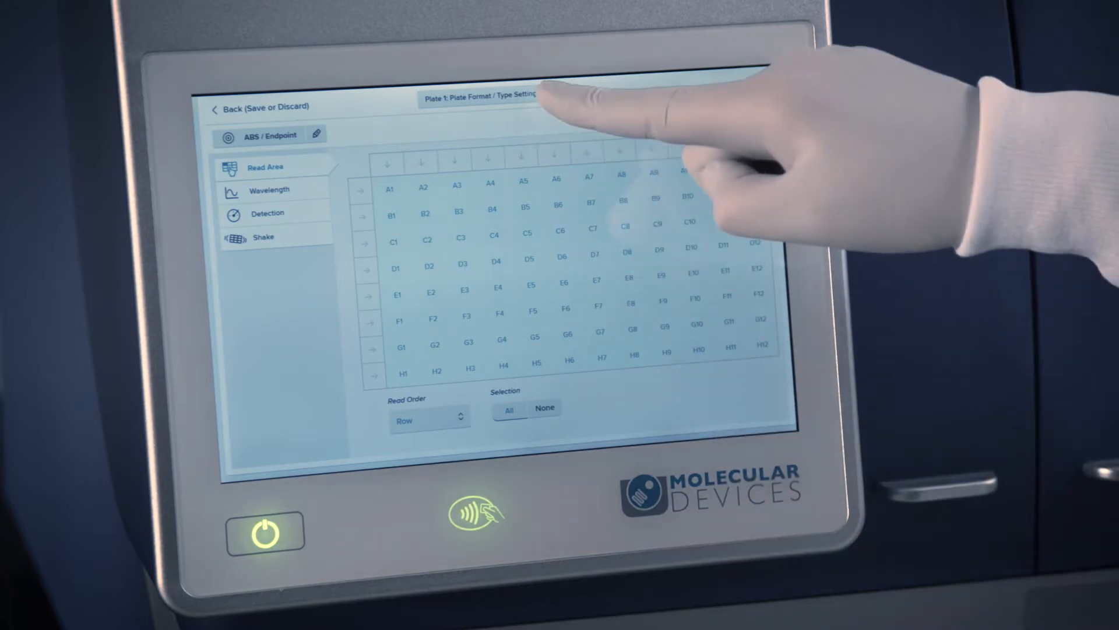
pyautogui.click(478, 96)
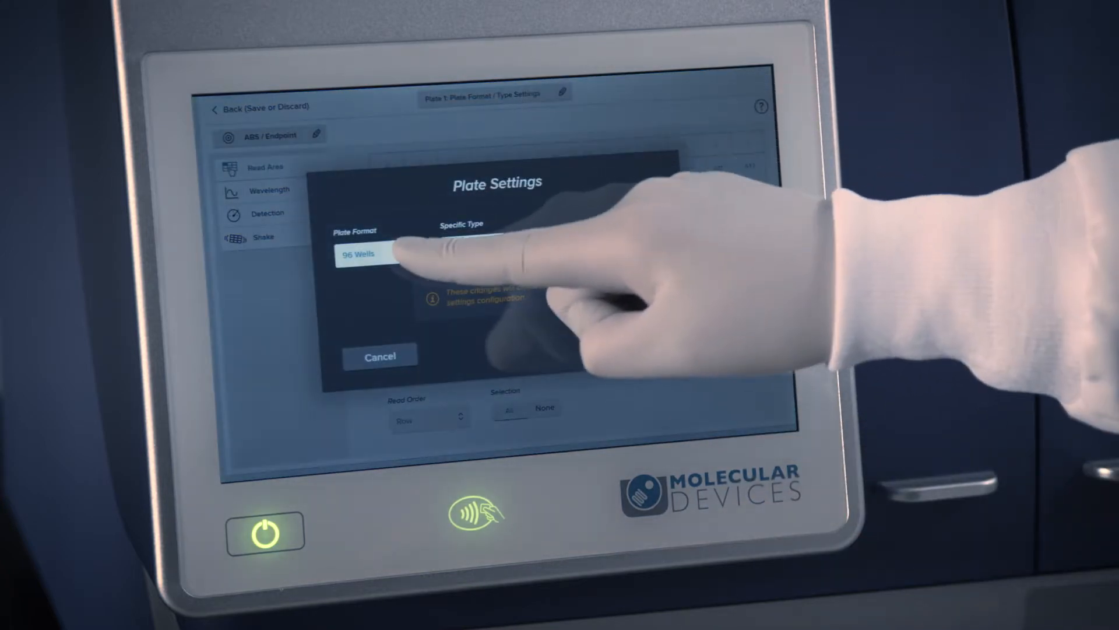
pyautogui.click(371, 254)
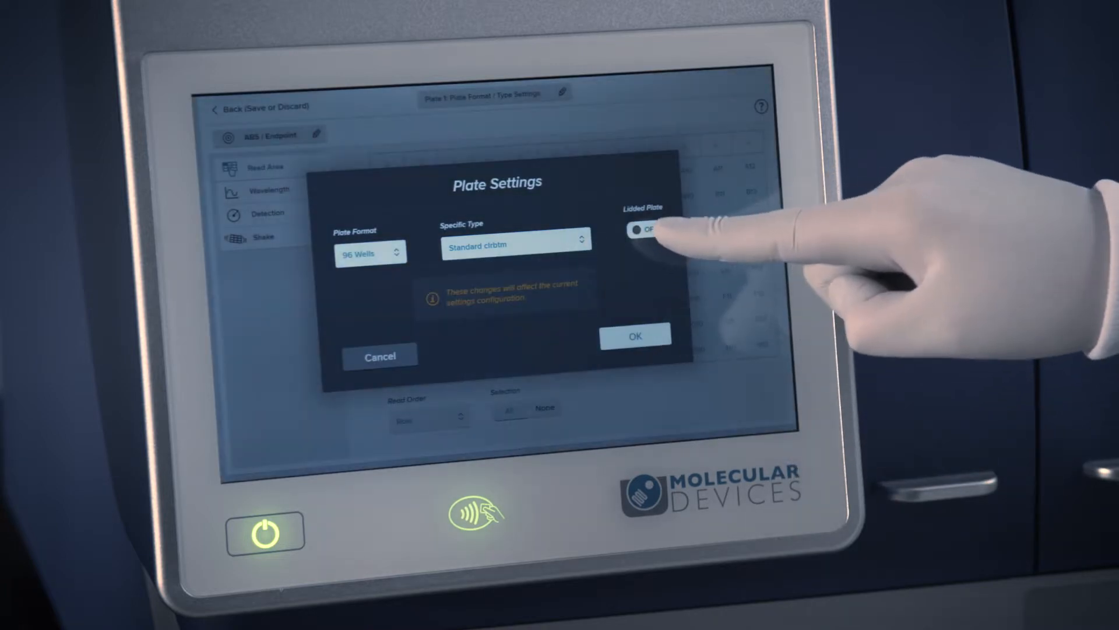
pyautogui.click(634, 336)
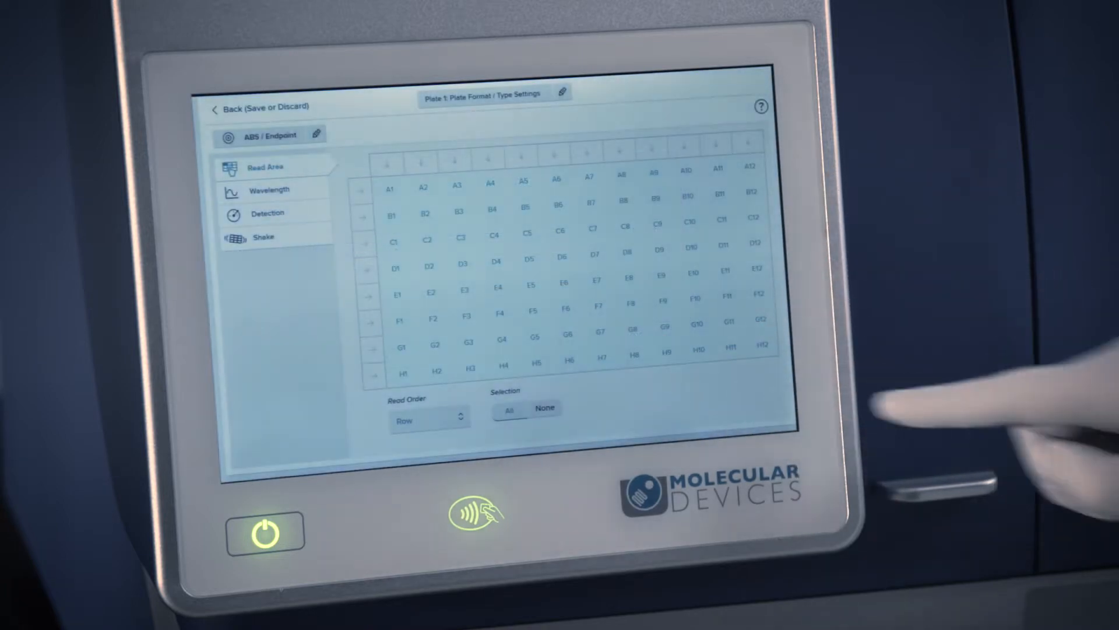
# - Change the plate format to 384 Wells and move on to the Wavelength settings
pyautogui.click(545, 409)
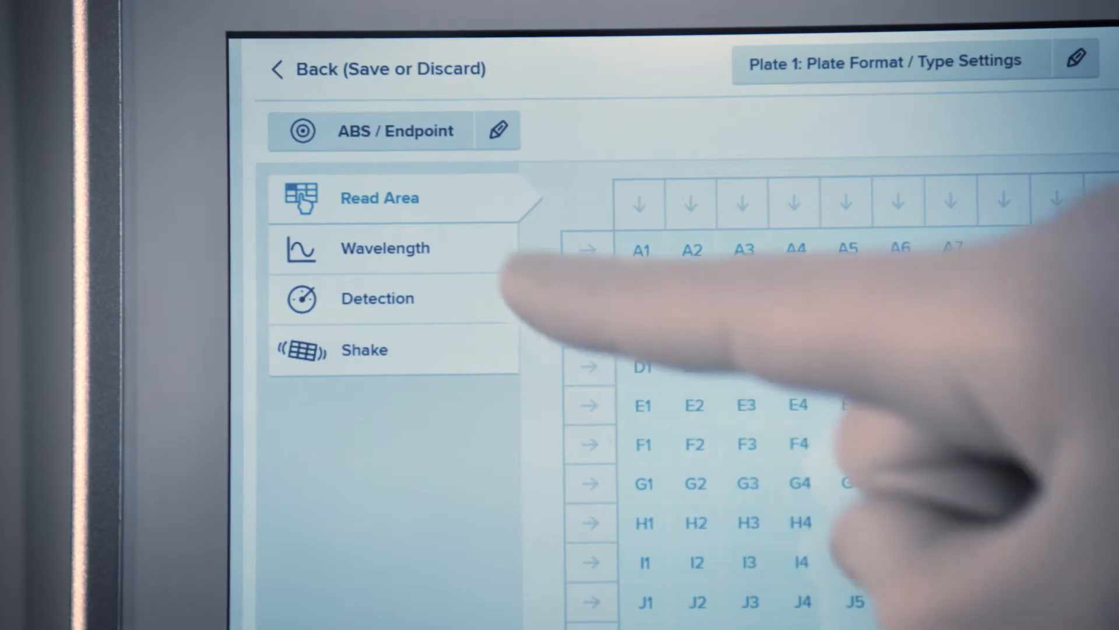
pyautogui.click(386, 247)
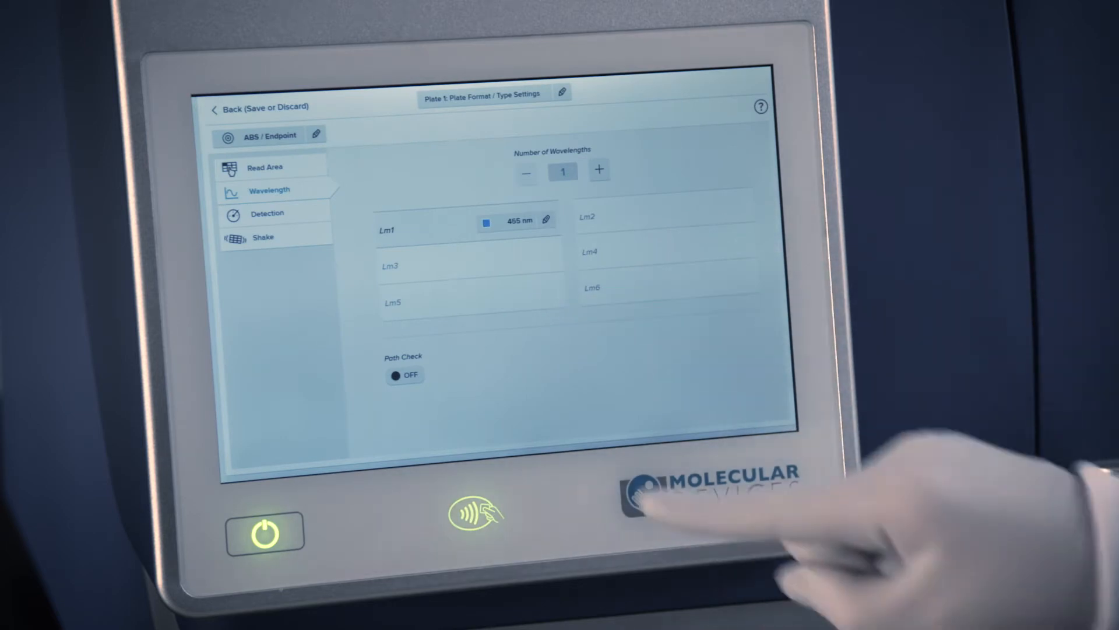
# - Review Lm1 wavelength and Path Check, then move on to the Detection settings (Precise)
pyautogui.click(405, 374)
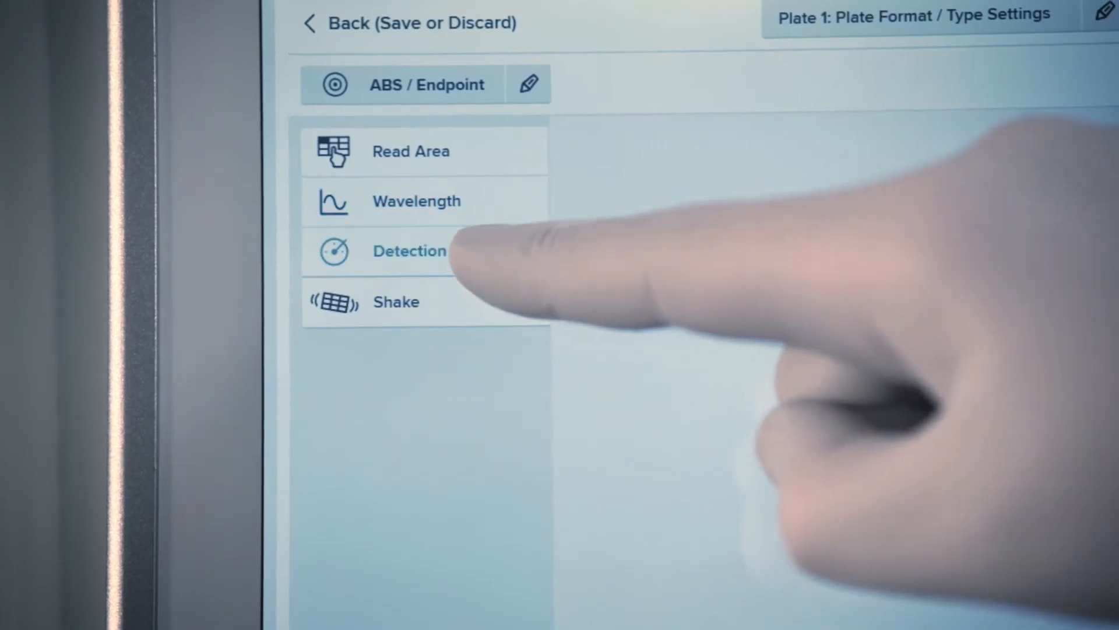
pyautogui.click(409, 250)
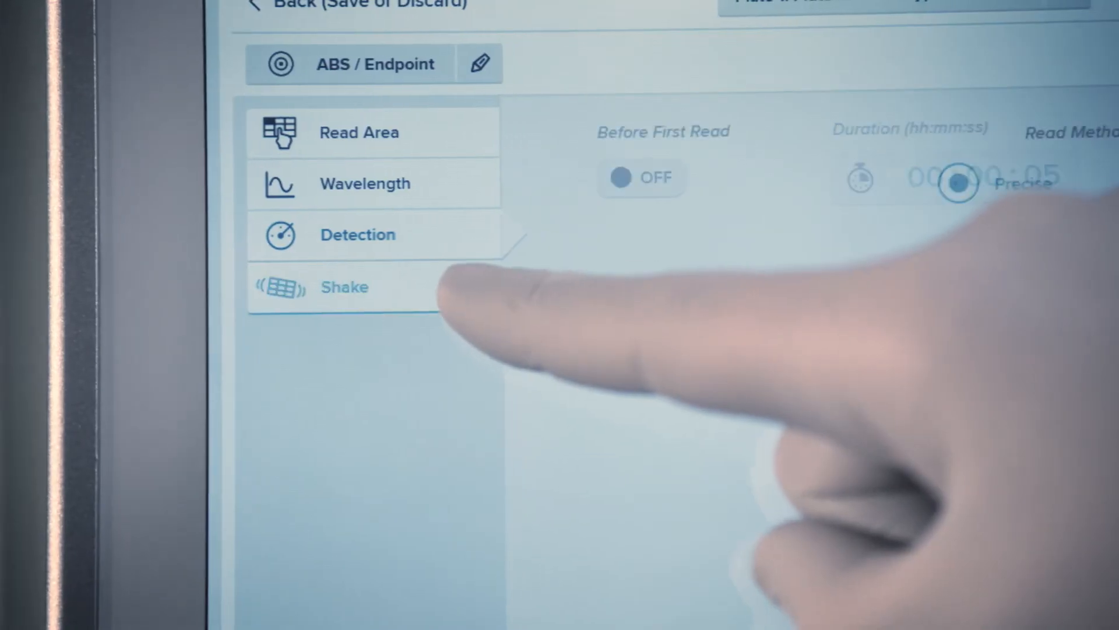
# - Turn on shaking before first read for 00:00:05, Medium intensity, Orbital mode
pyautogui.click(641, 177)
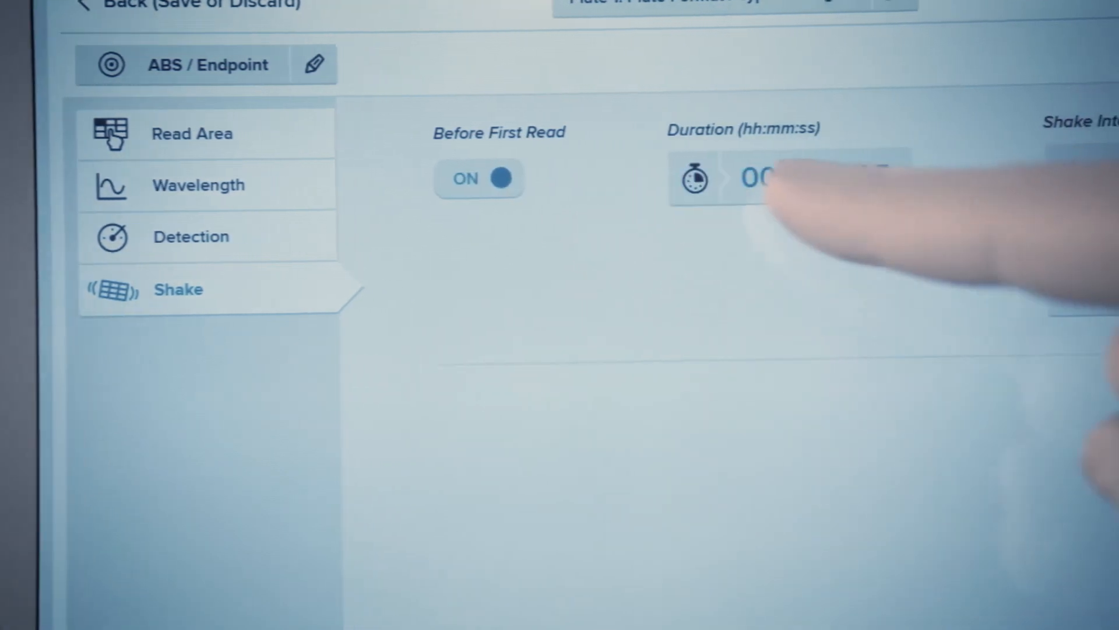
pyautogui.click(960, 168)
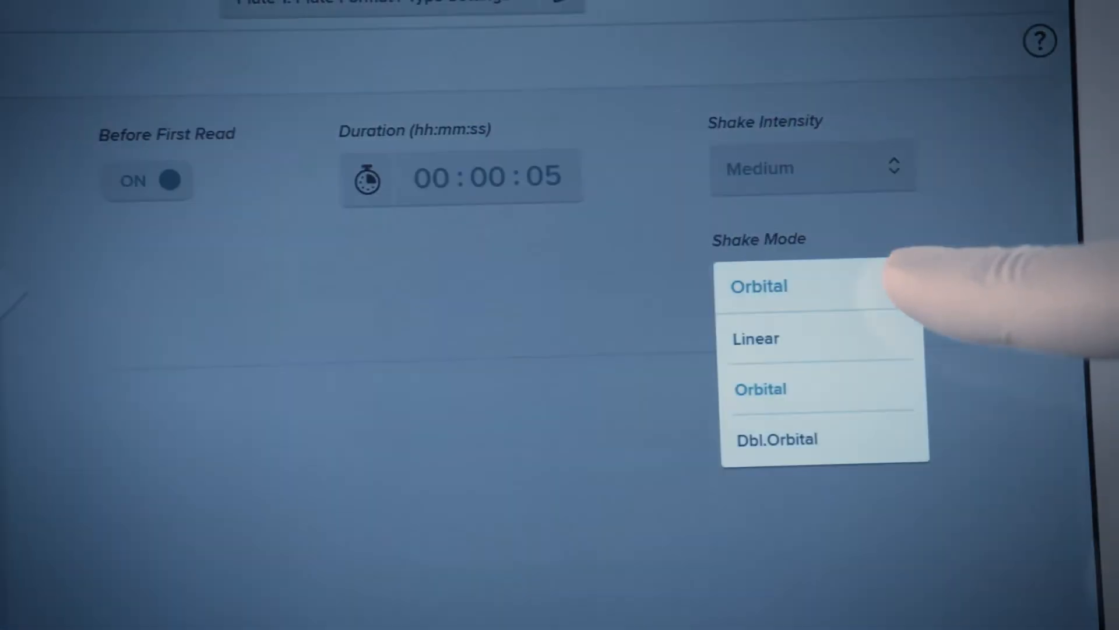
pyautogui.click(759, 287)
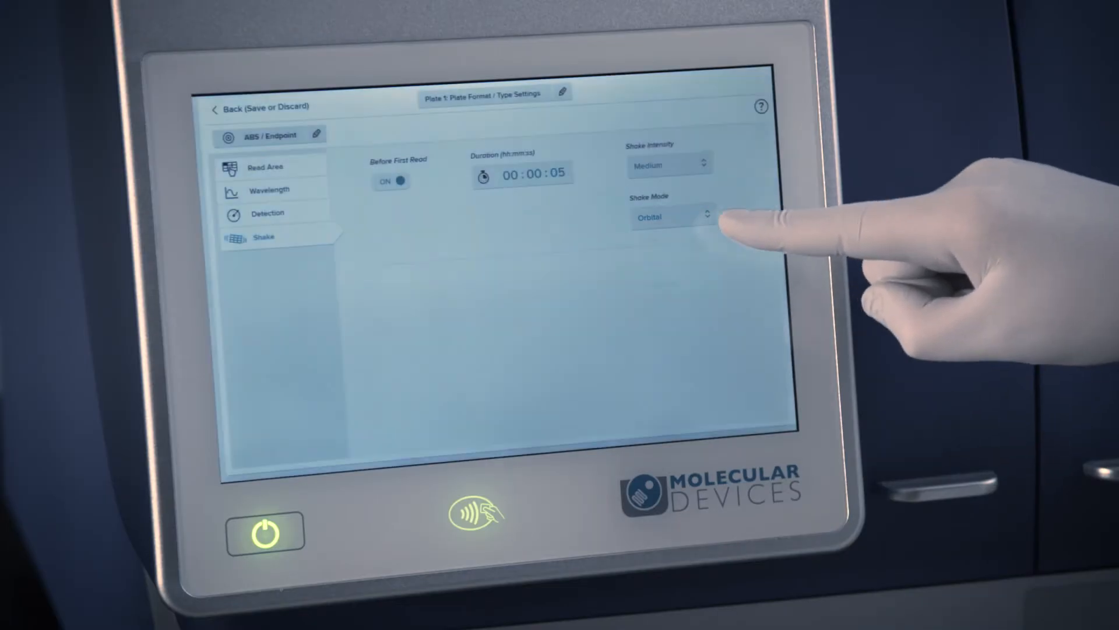
pyautogui.click(262, 107)
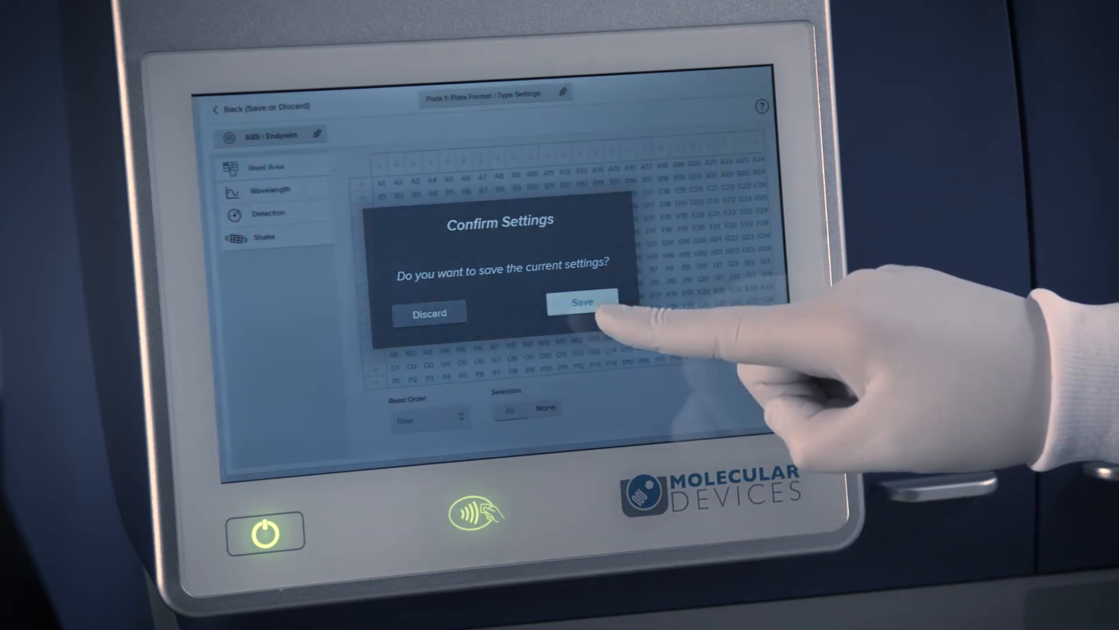
# - Save the settings (ABS endpoint, 384 wells, Lm1 405 nm), keep 'Plate 1' and copy it as Plate 2
pyautogui.click(582, 300)
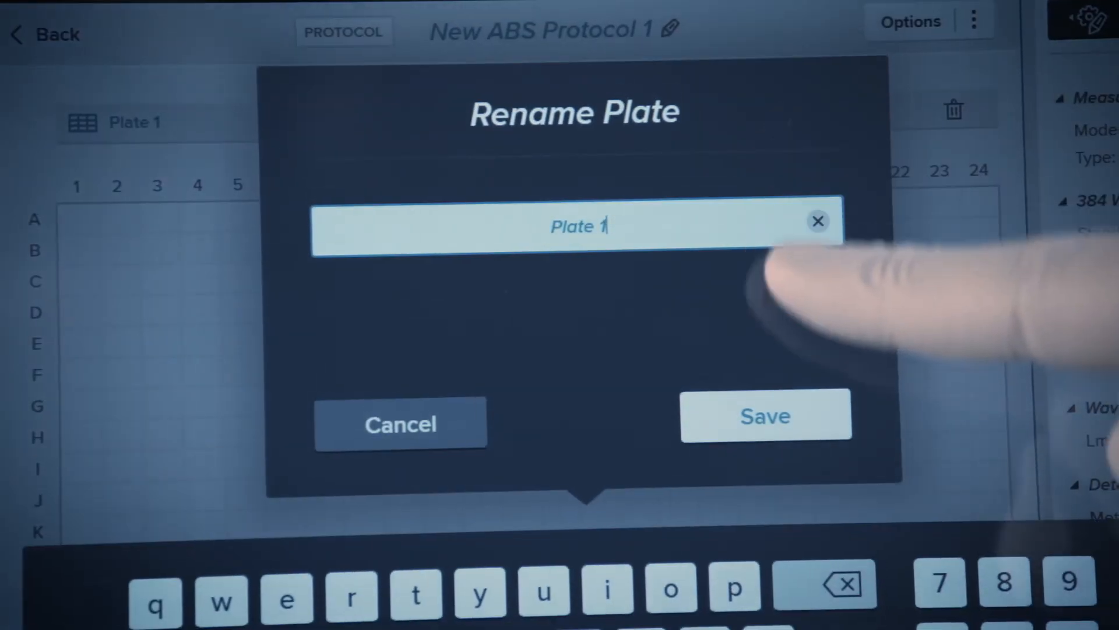
pyautogui.click(765, 415)
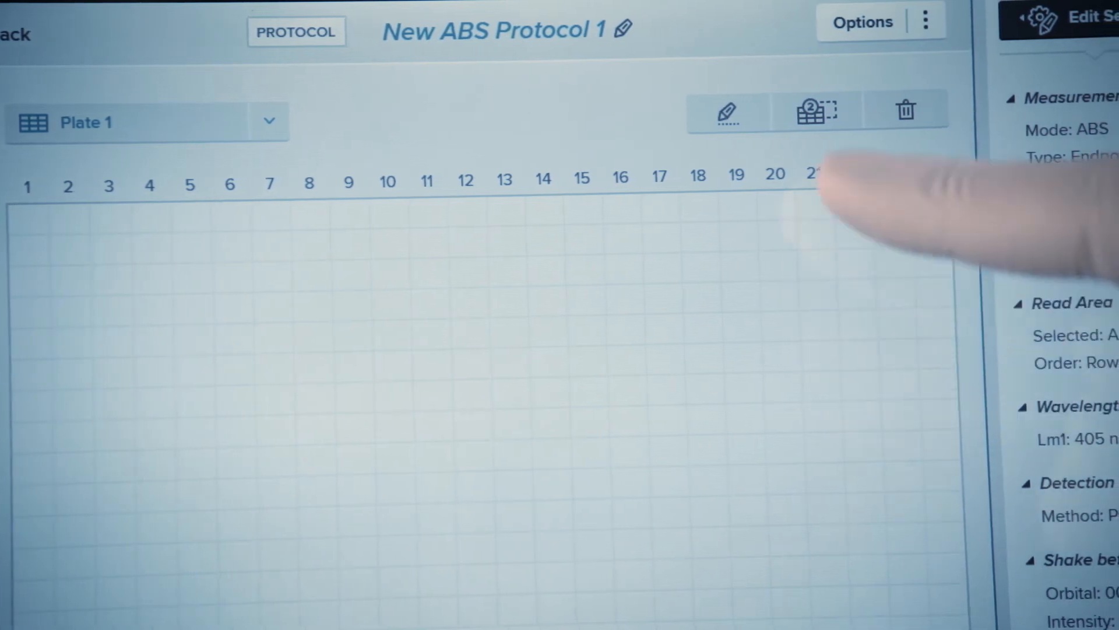
pyautogui.click(813, 110)
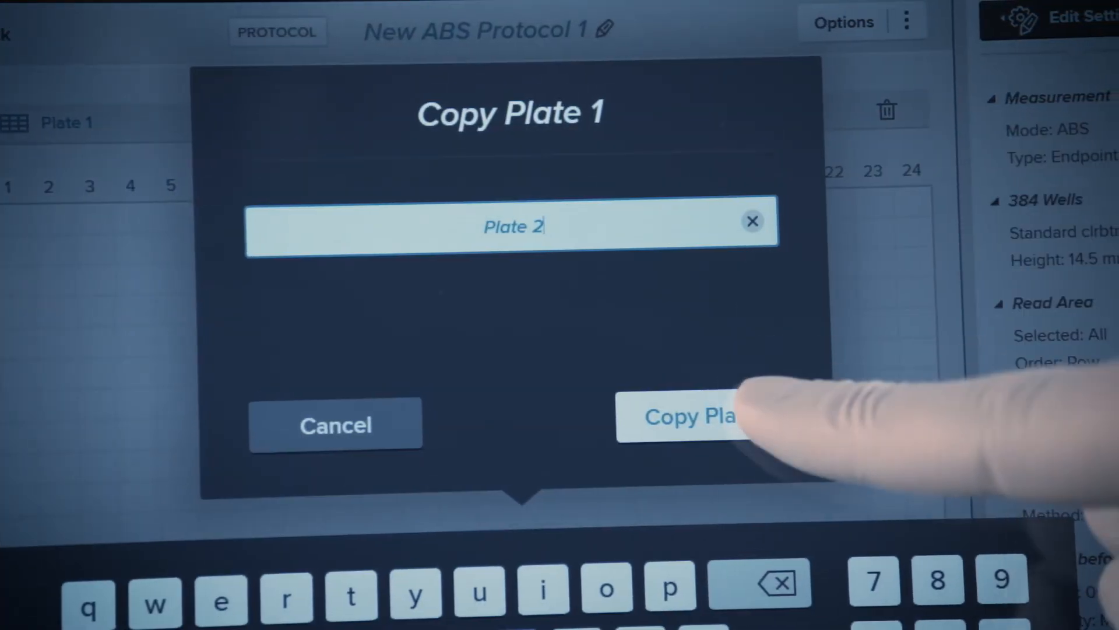
pyautogui.click(688, 417)
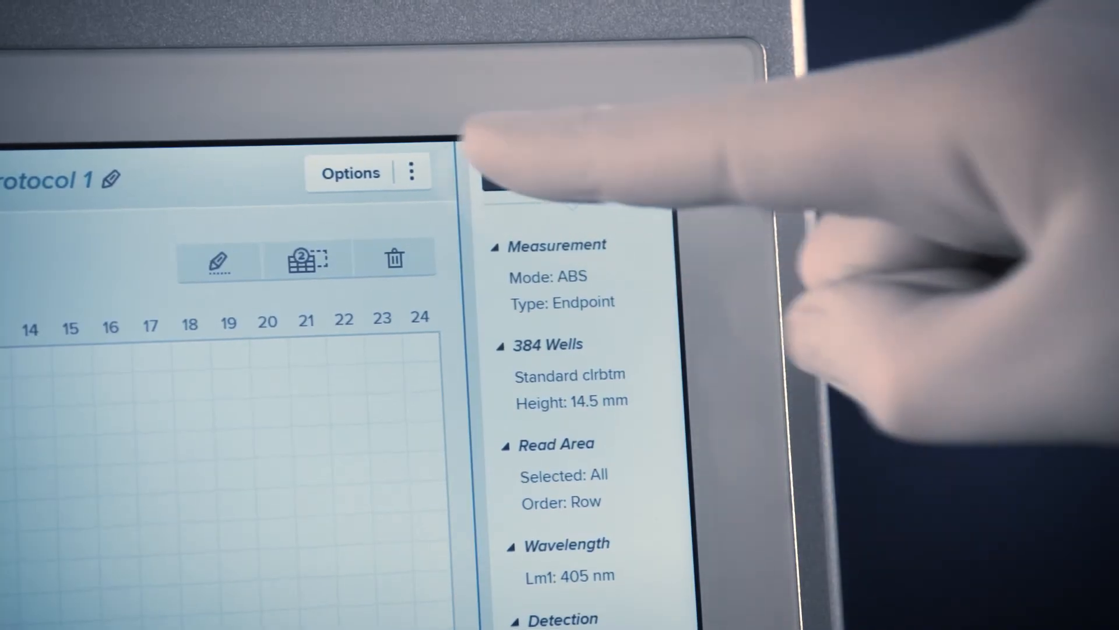
# - Add New ABS Protocol 1 to favorites slot 4 and run the Plate 1 read to 100%
pyautogui.click(413, 172)
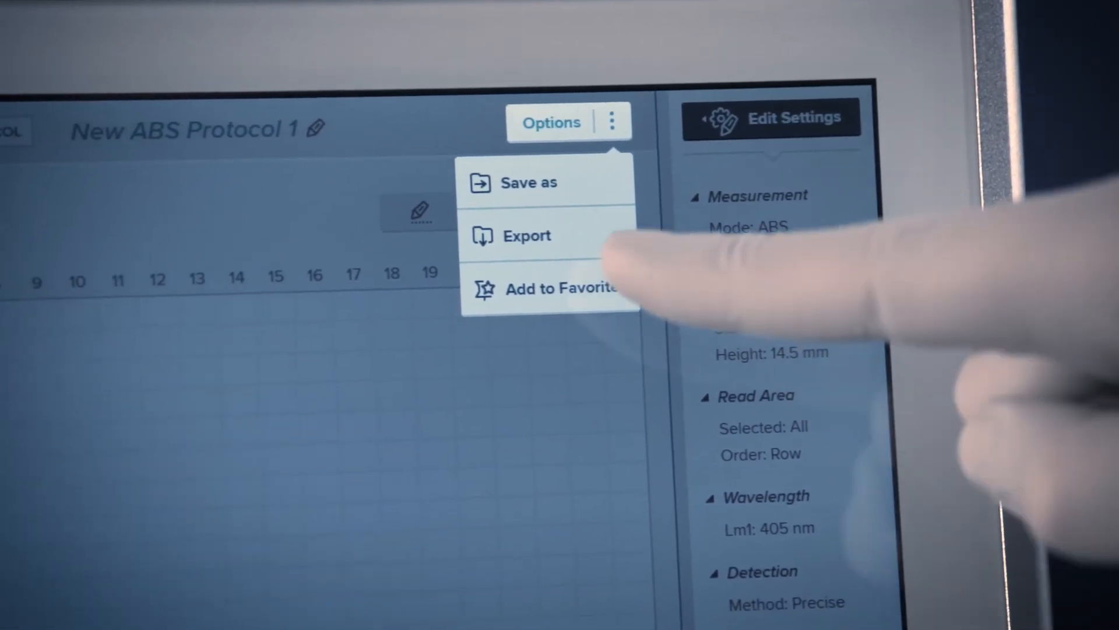
pyautogui.click(562, 288)
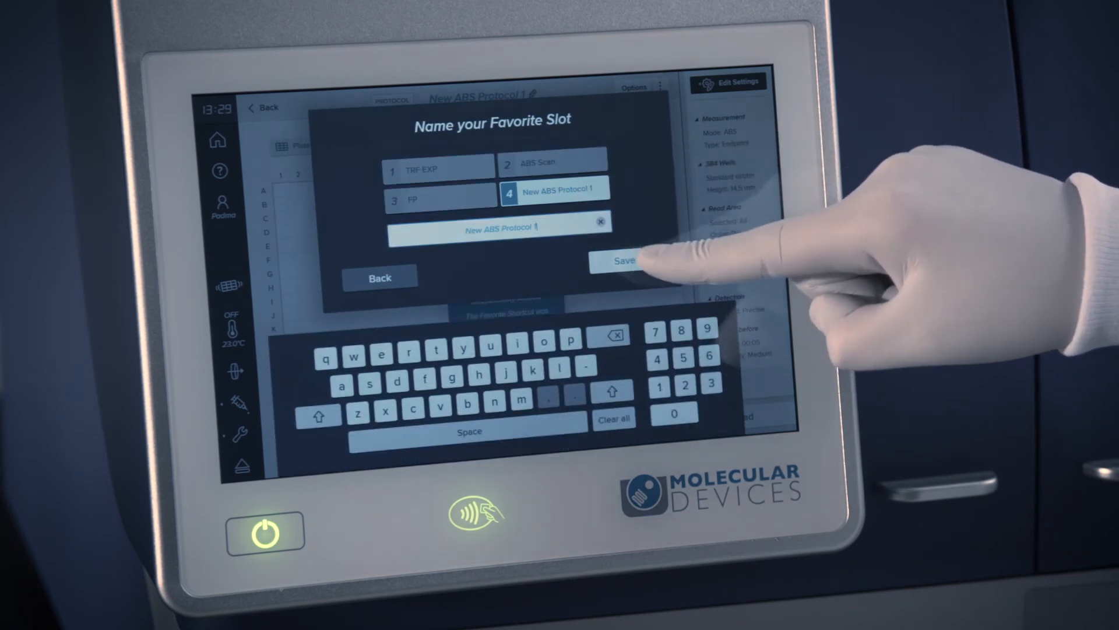
pyautogui.click(622, 260)
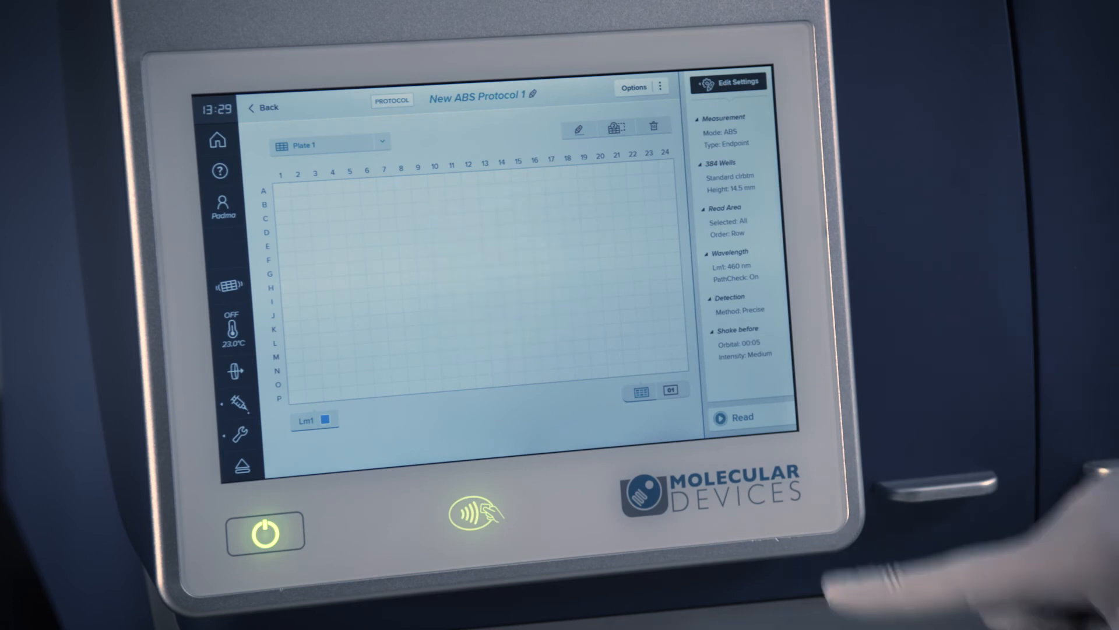
pyautogui.click(743, 417)
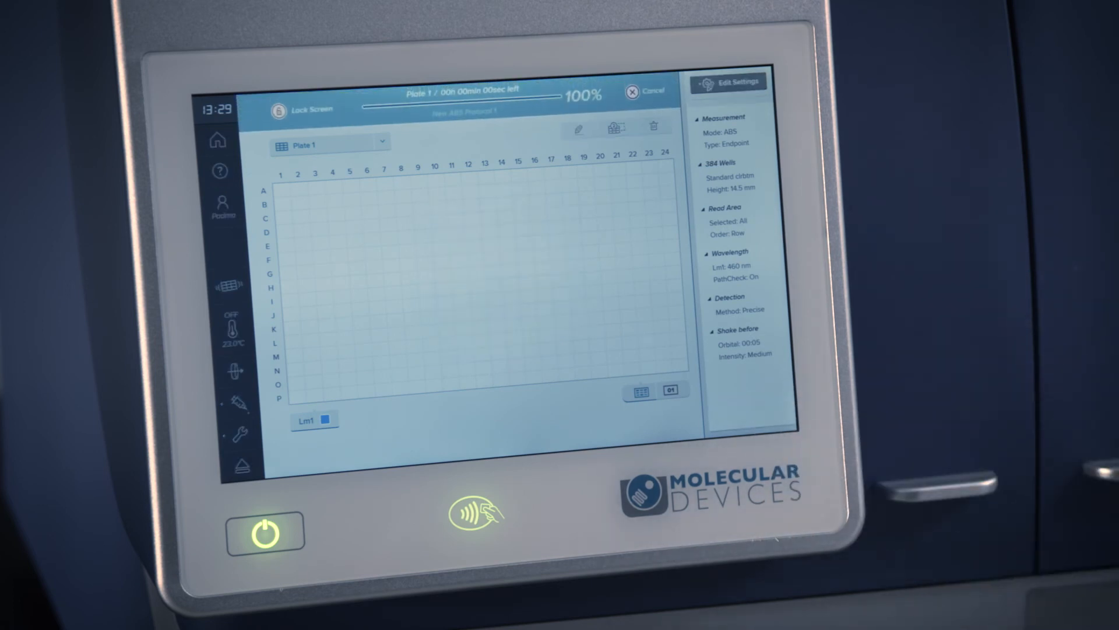